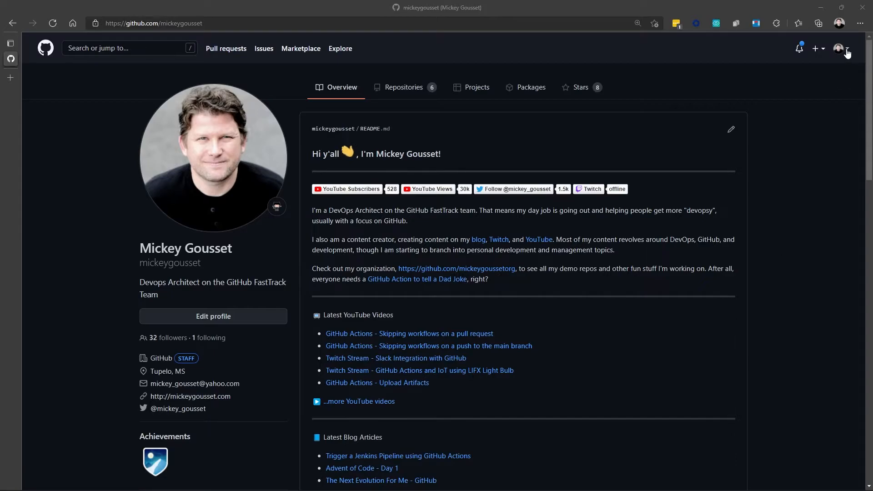
# Step: Go from the profile menu through Settings and Developer settings to Personal access tokens
pyautogui.click(840, 48)
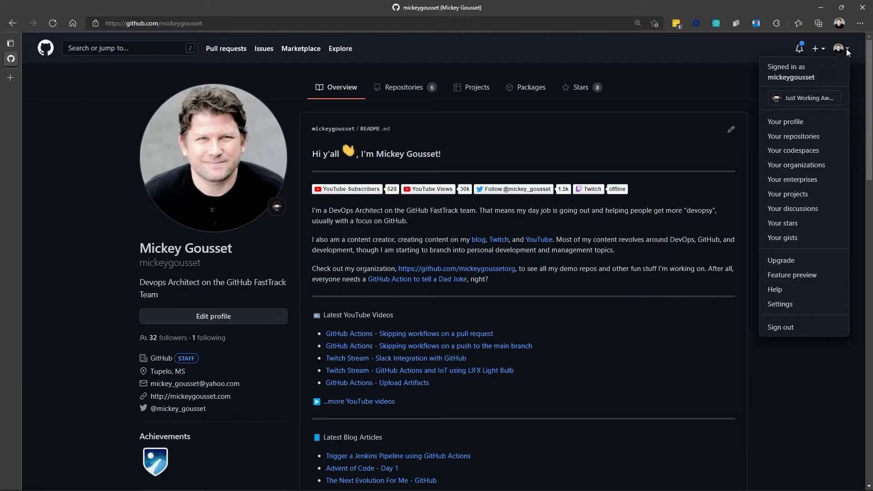
pyautogui.moveTo(804, 303)
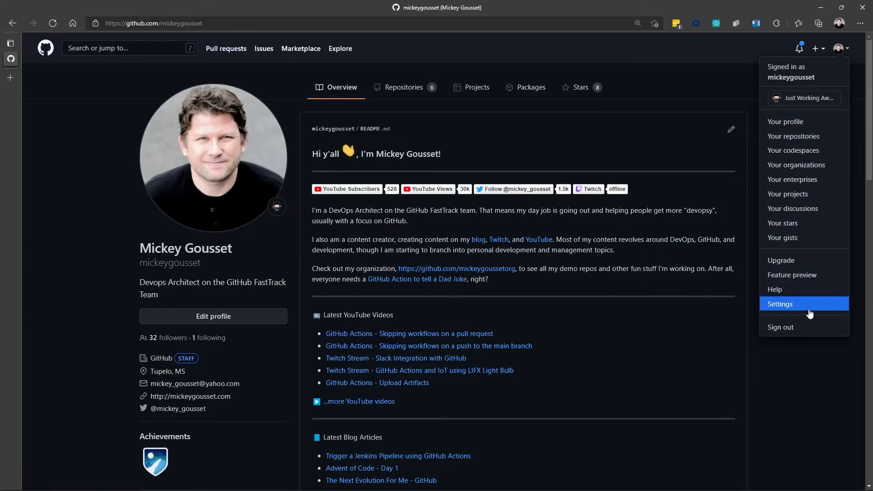
pyautogui.click(780, 303)
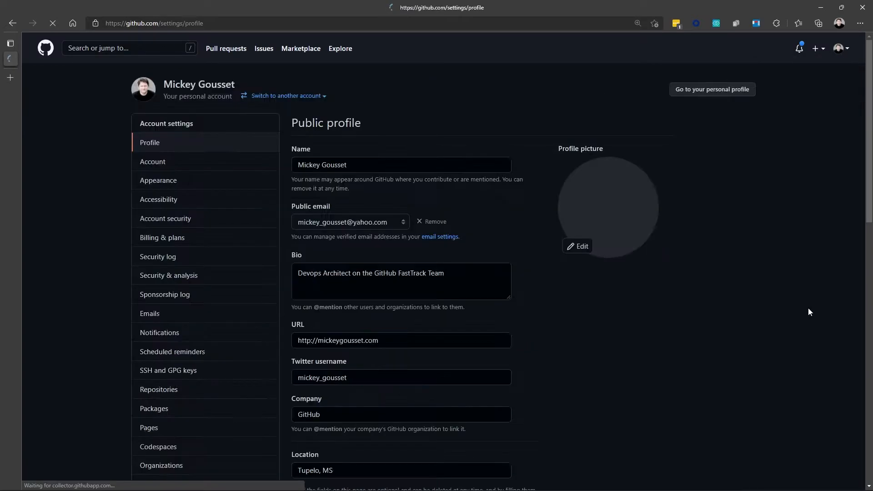
pyautogui.scroll(-3)
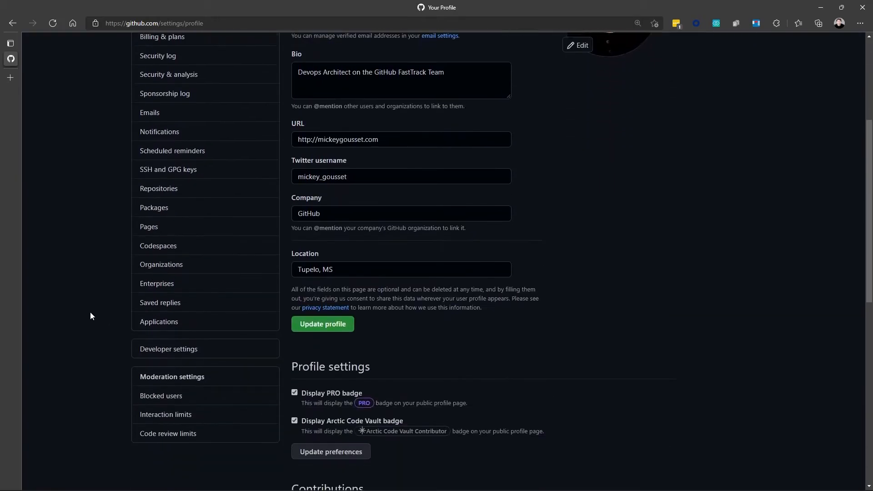
pyautogui.click(168, 349)
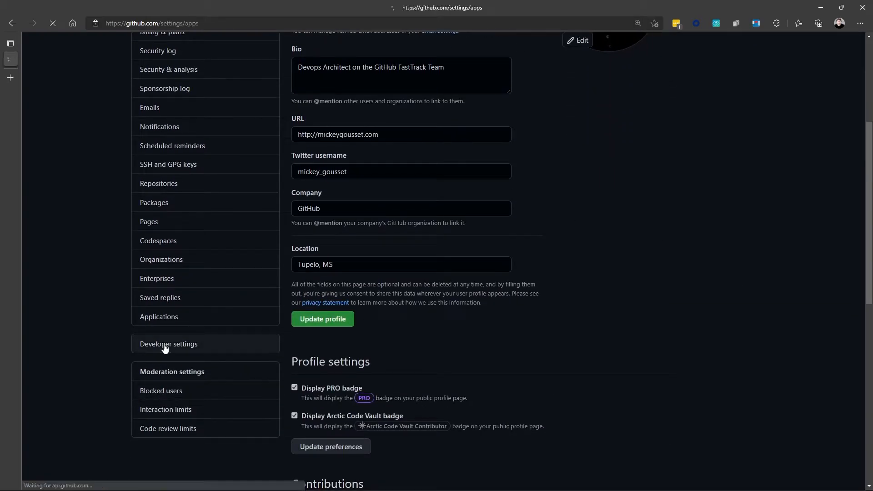
pyautogui.click(169, 344)
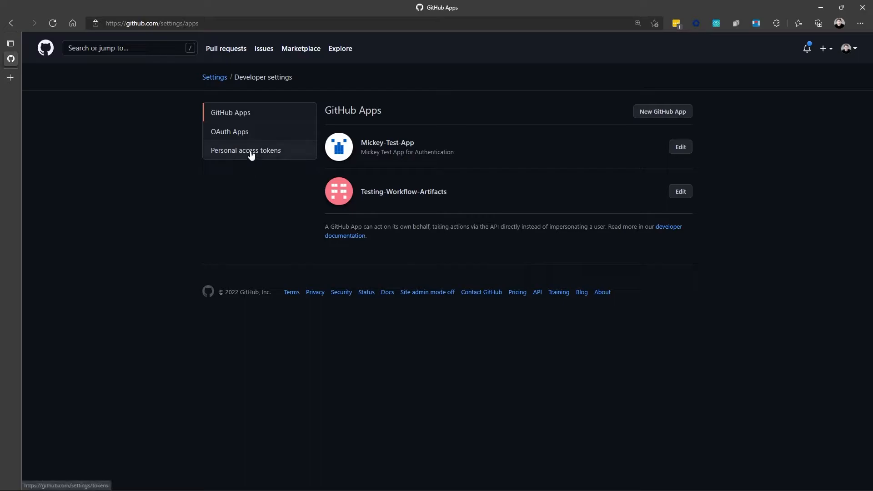
pyautogui.click(245, 151)
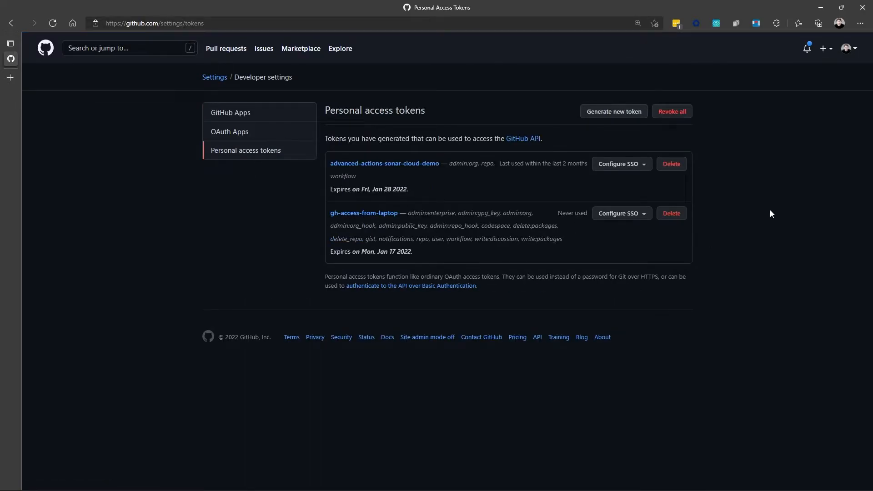
pyautogui.moveTo(741, 180)
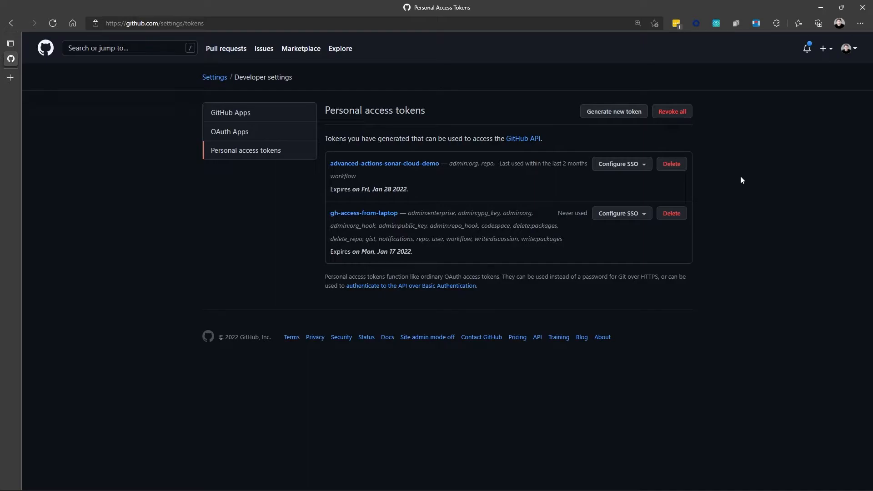
pyautogui.moveTo(612, 111)
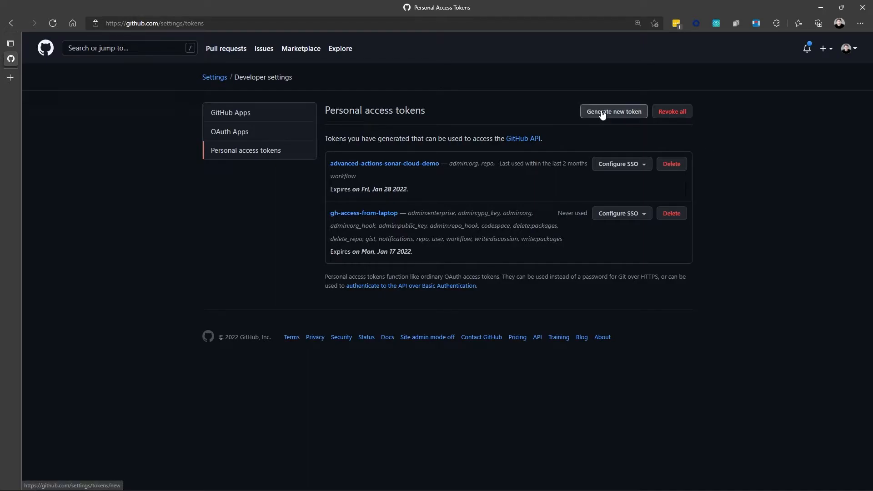
# Step: Start a new personal access token with the note 'YouTube Token'
pyautogui.click(612, 111)
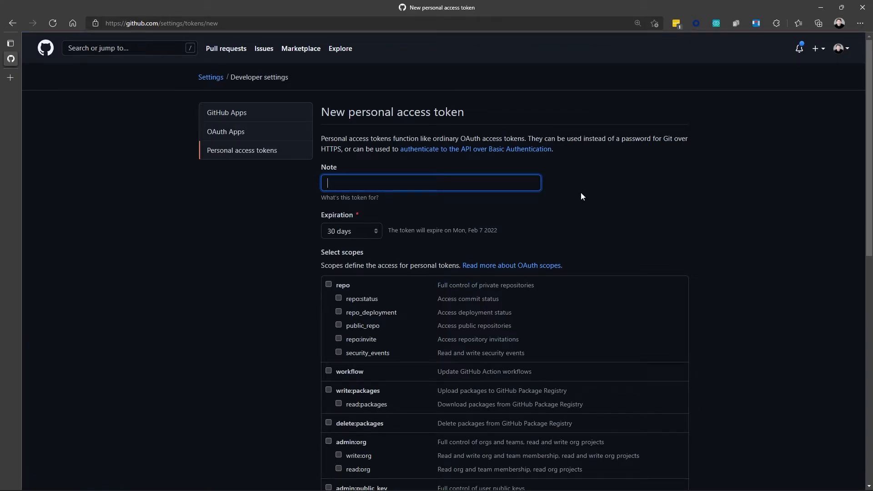
pyautogui.write('Yout')
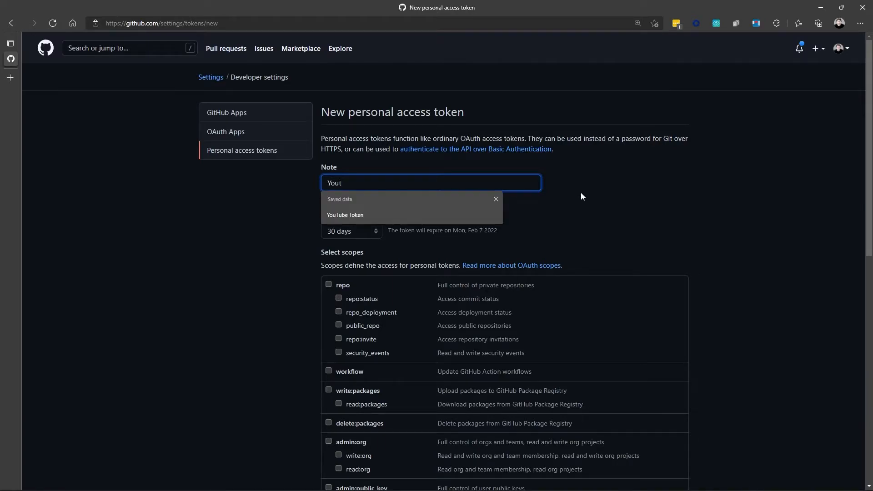
pyautogui.click(345, 214)
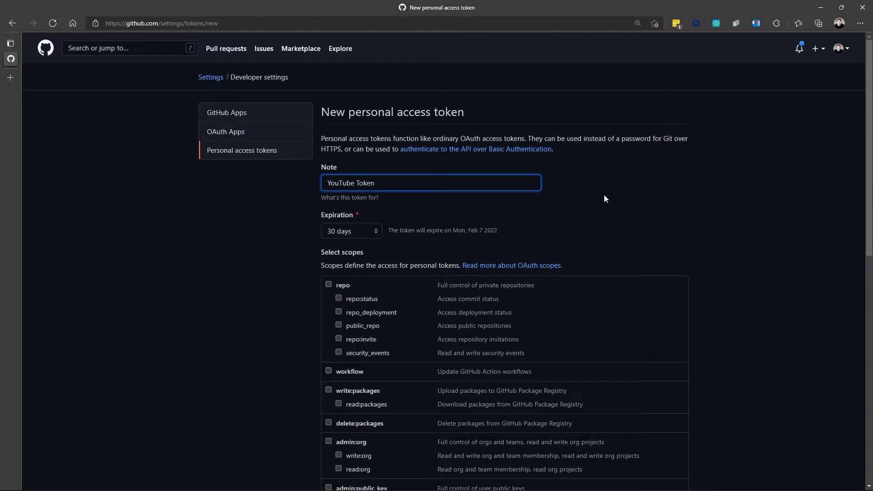
pyautogui.moveTo(395, 221)
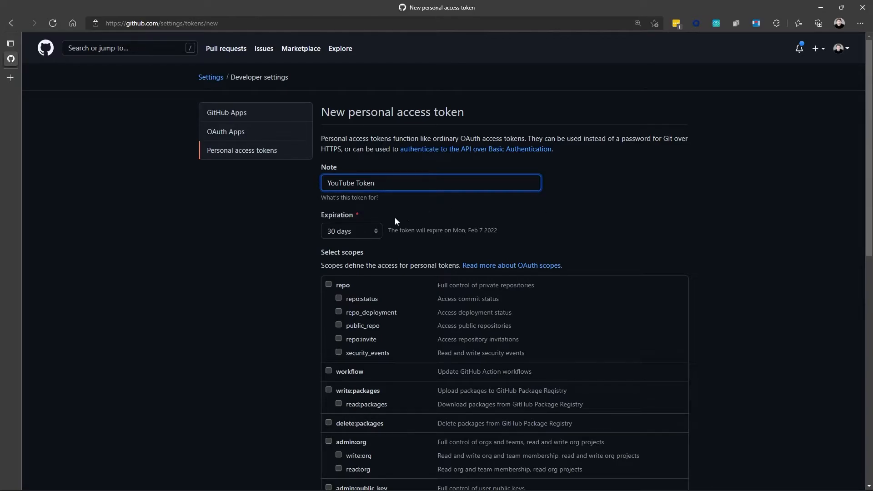
# Step: Set the token's expiration to No expiration after briefly trying a custom date
pyautogui.click(350, 231)
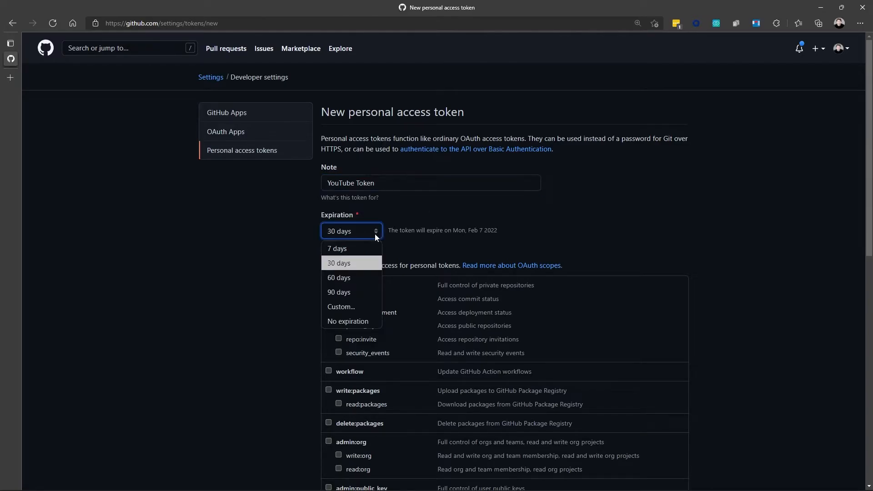
pyautogui.moveTo(337, 248)
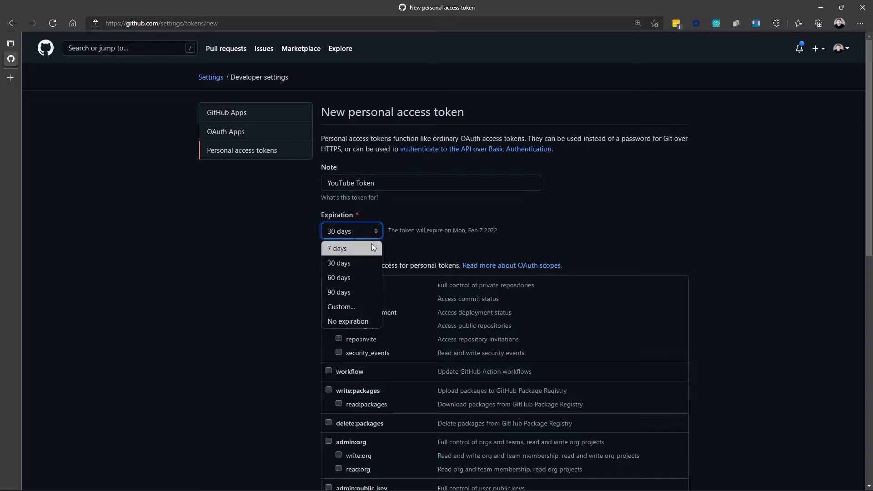
pyautogui.moveTo(338, 292)
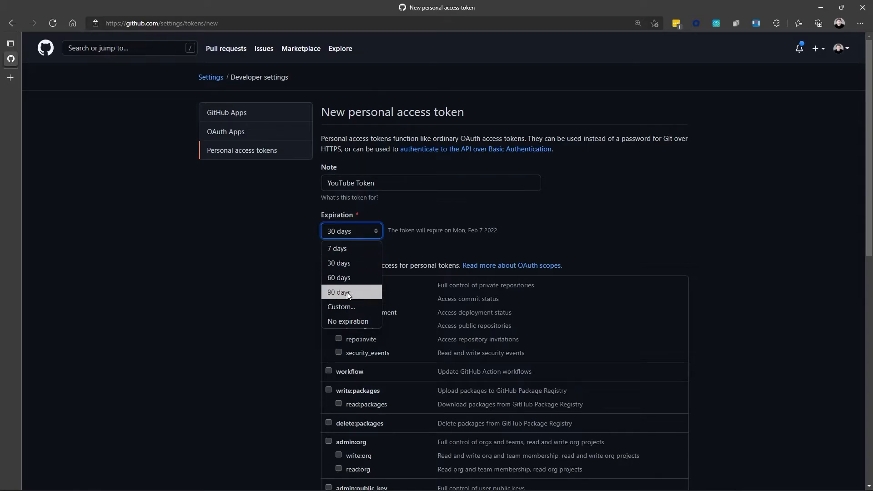
pyautogui.moveTo(341, 306)
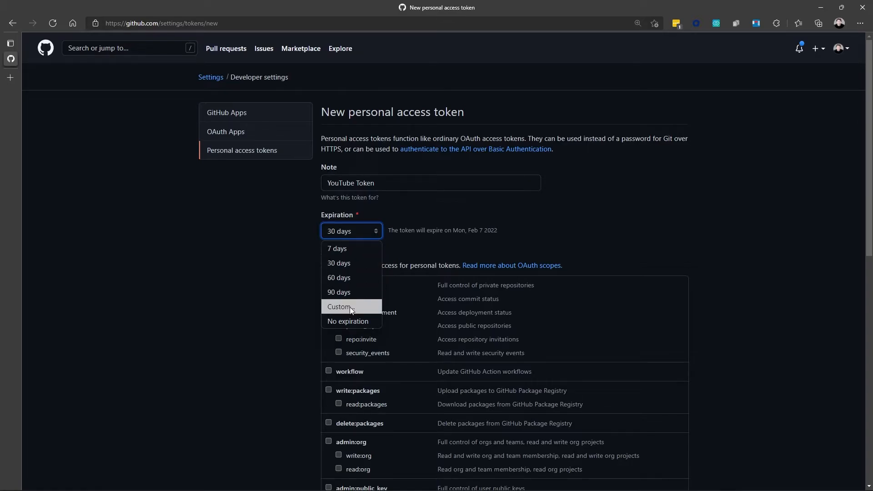
pyautogui.click(338, 307)
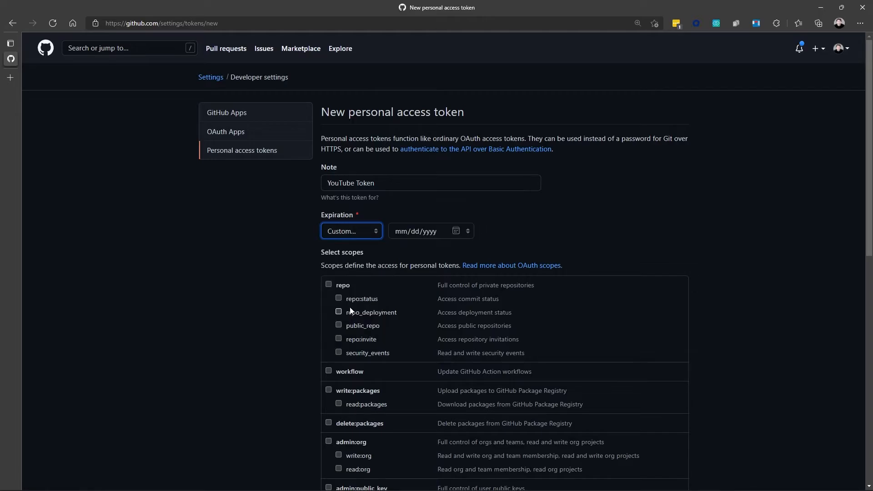
pyautogui.click(351, 231)
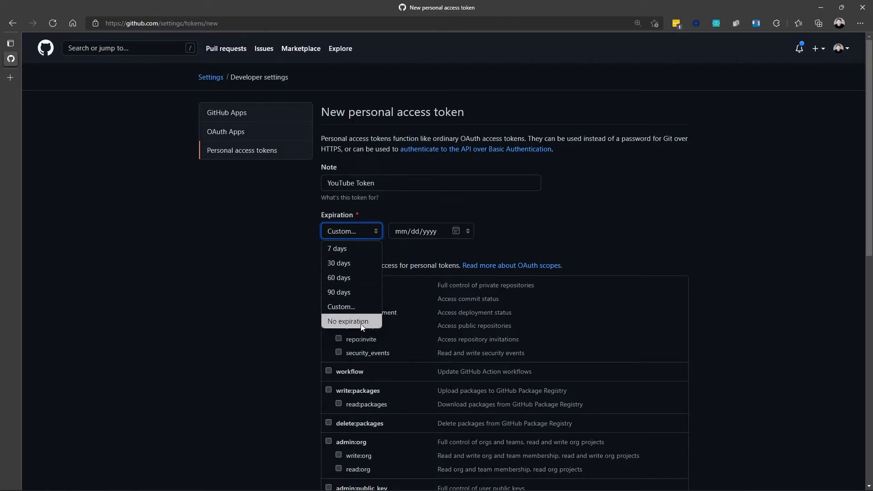
pyautogui.click(347, 322)
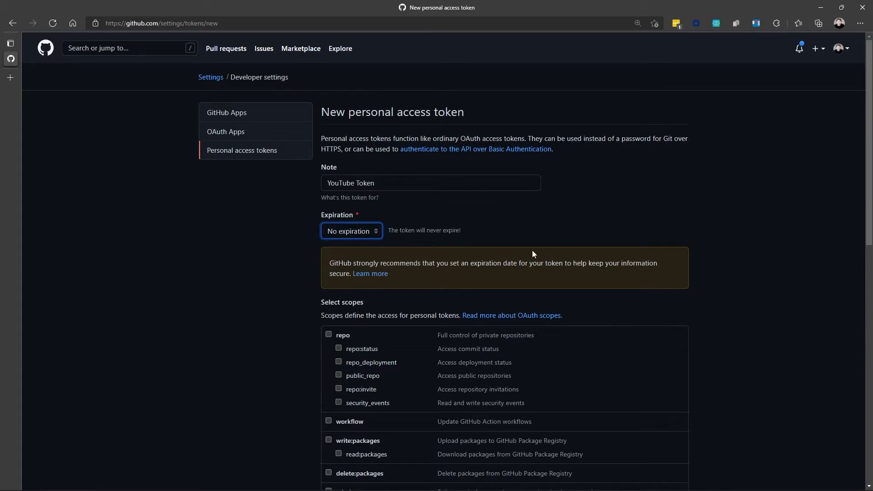
pyautogui.moveTo(431, 268)
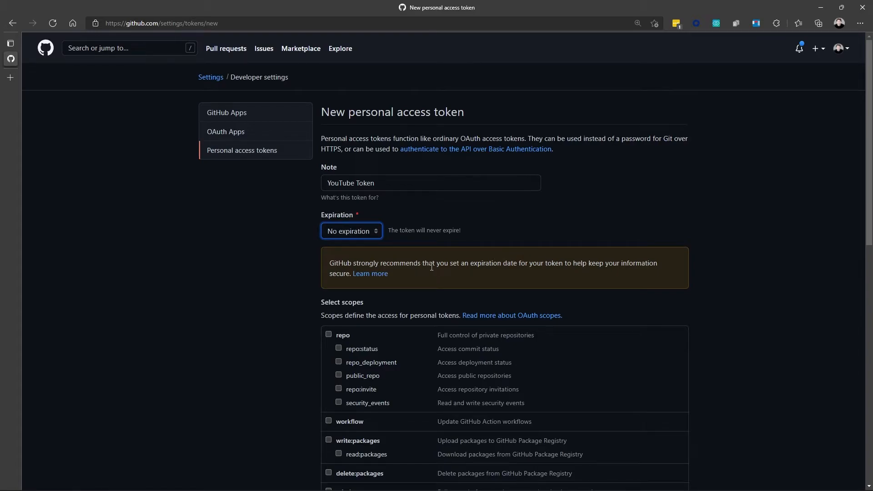
pyautogui.moveTo(537, 238)
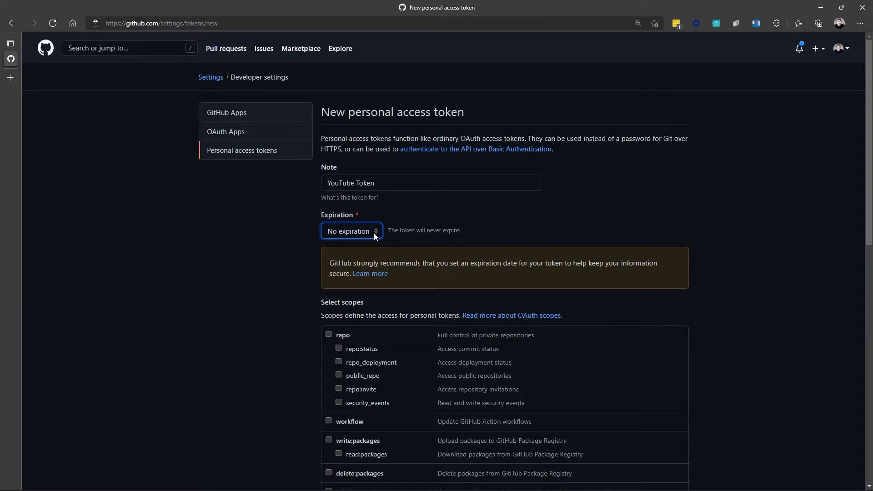
# Step: Switch expiration to 30 days (Mon, Feb 7 2022) and scroll through the scope checkboxes
pyautogui.click(351, 230)
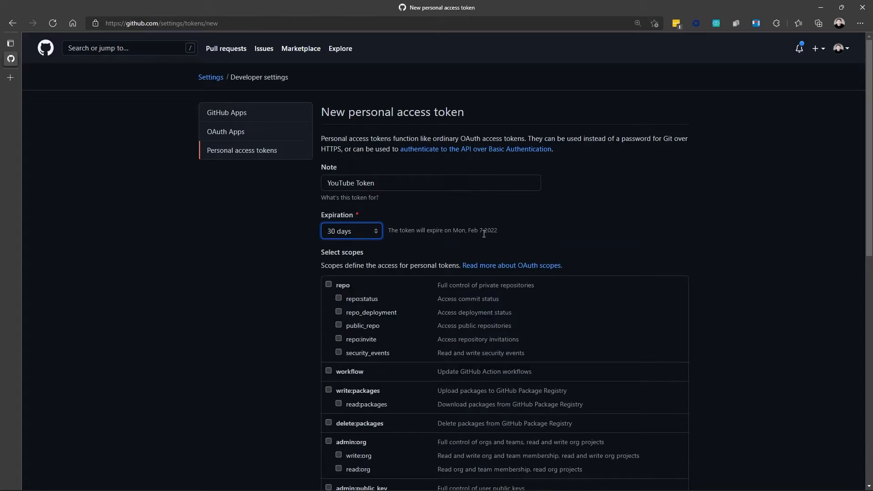
pyautogui.scroll(-3)
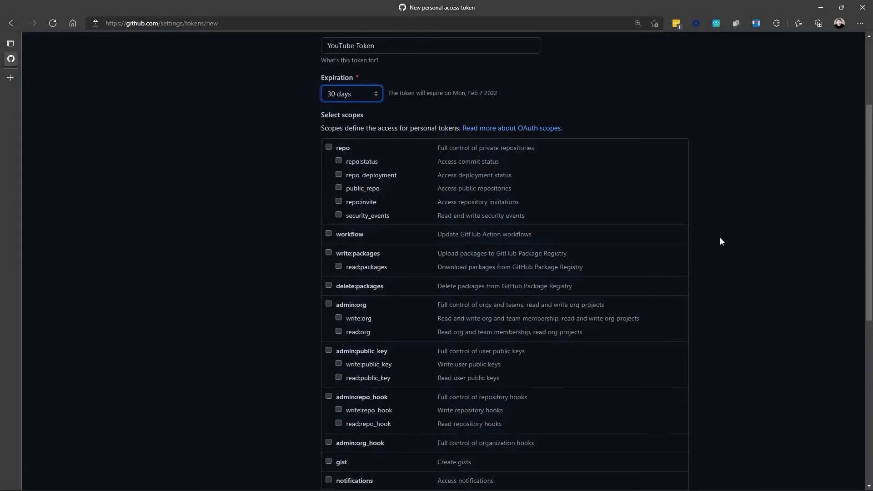
pyautogui.moveTo(711, 258)
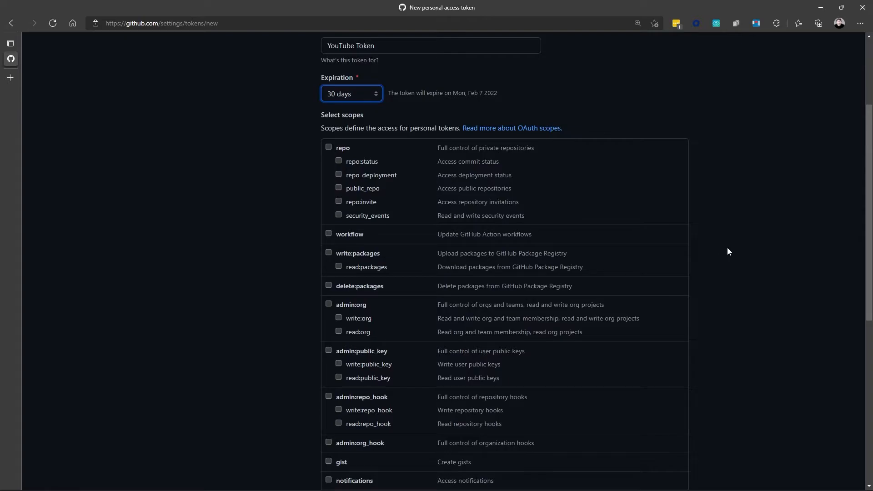
pyautogui.scroll(-3)
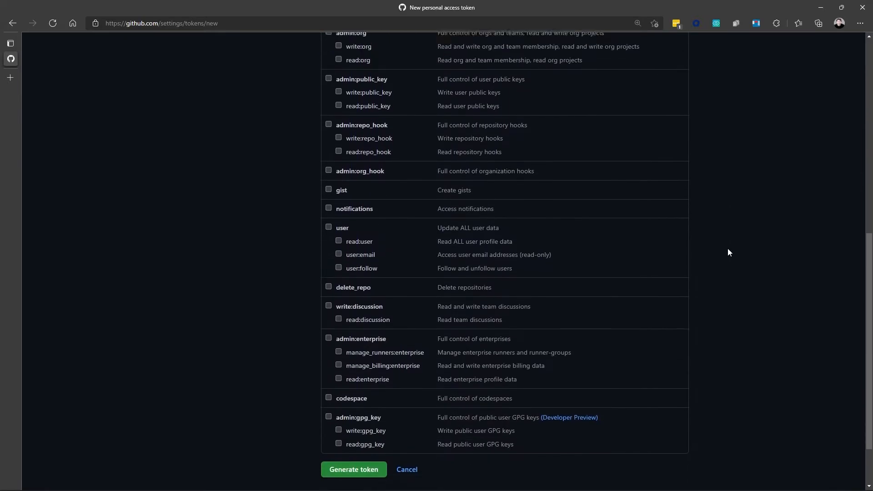
pyautogui.scroll(-3)
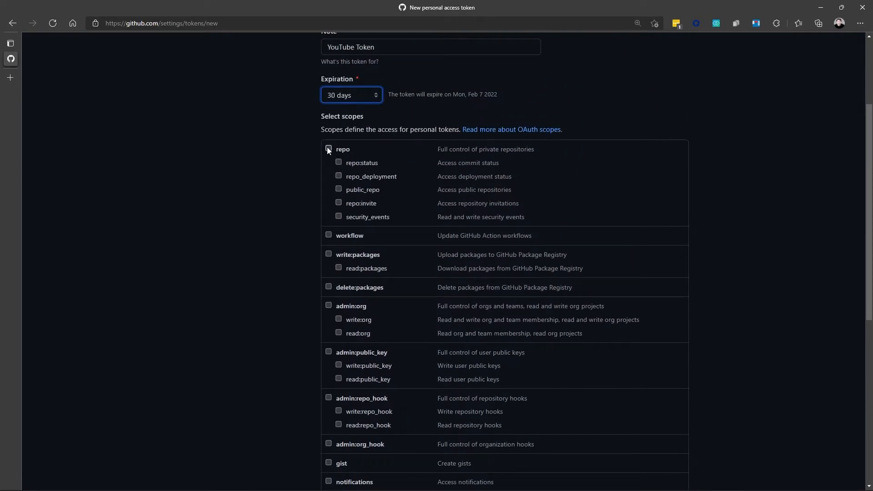
pyautogui.scroll(-3)
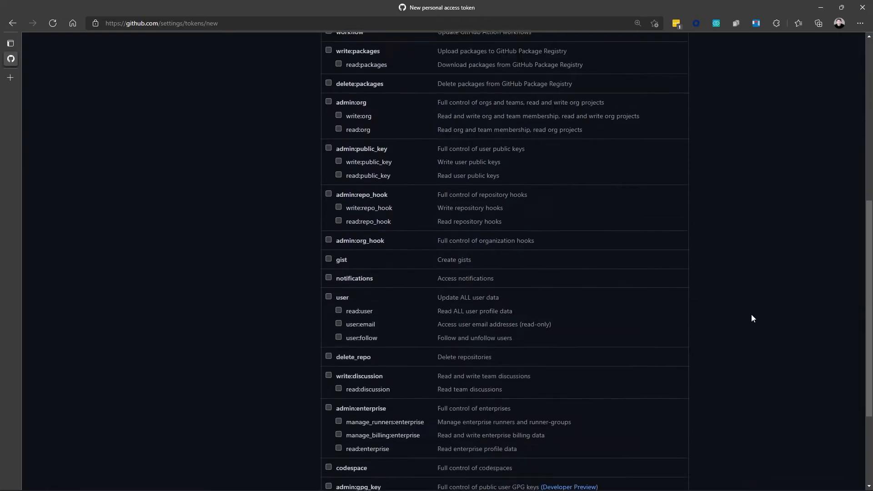
pyautogui.scroll(-3)
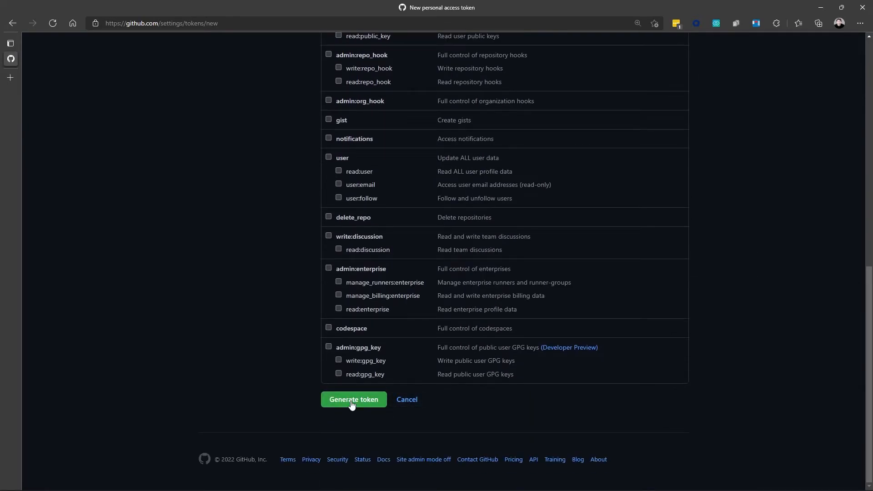
pyautogui.click(353, 399)
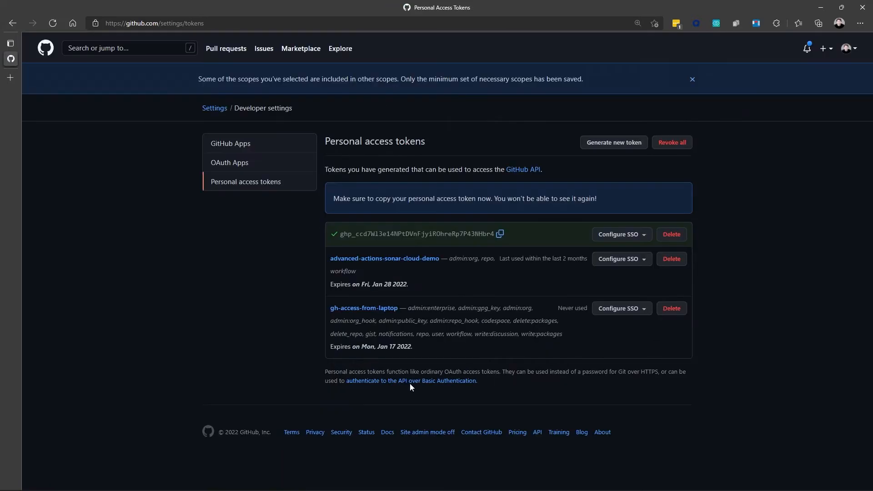
pyautogui.moveTo(513, 246)
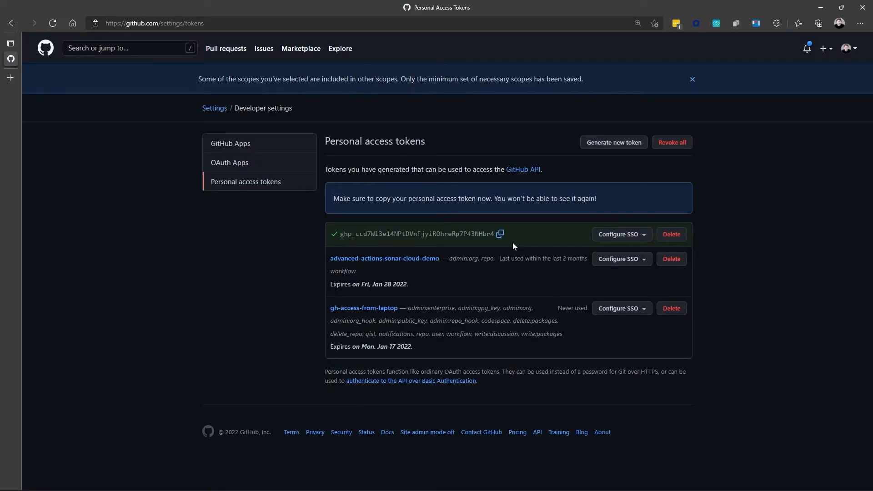
pyautogui.moveTo(501, 241)
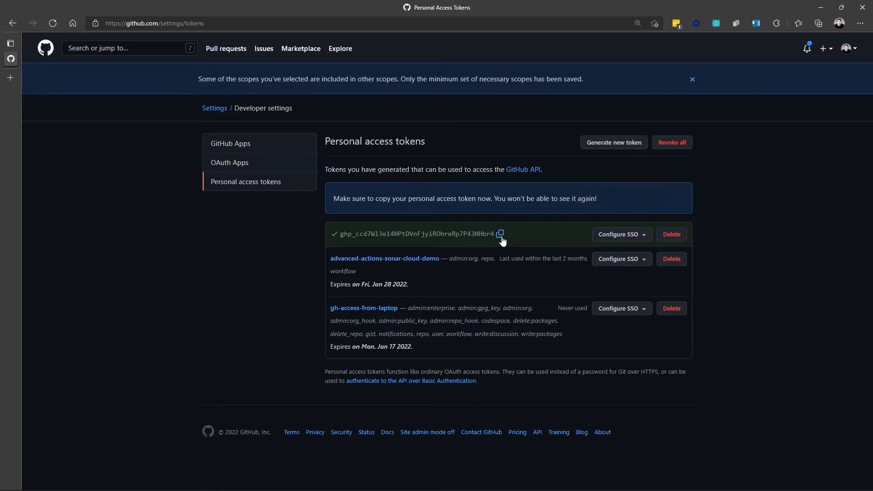
pyautogui.moveTo(572, 240)
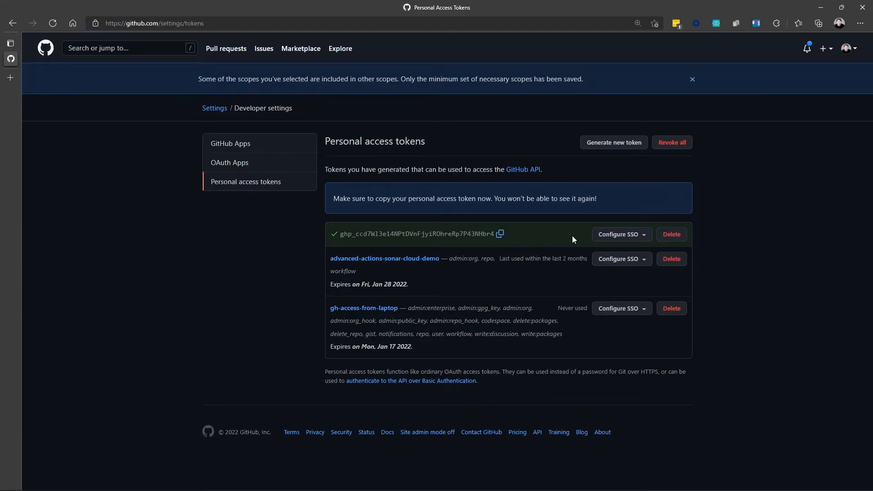
pyautogui.moveTo(705, 235)
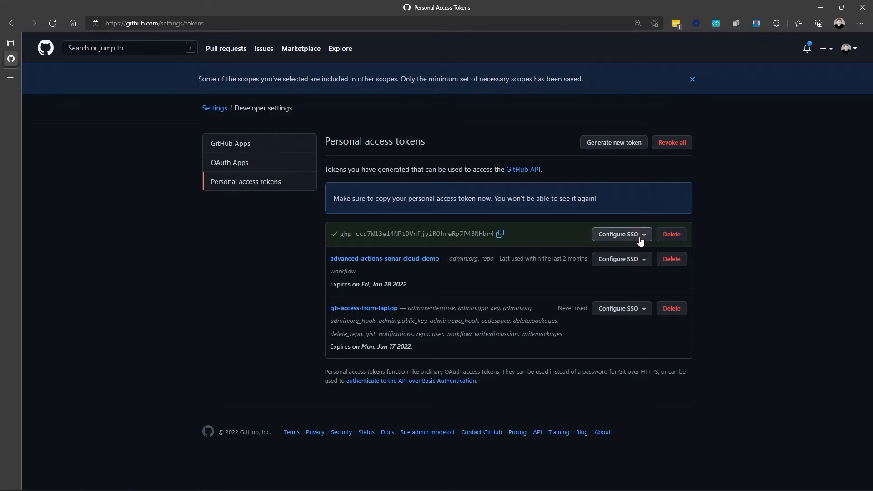
pyautogui.moveTo(645, 241)
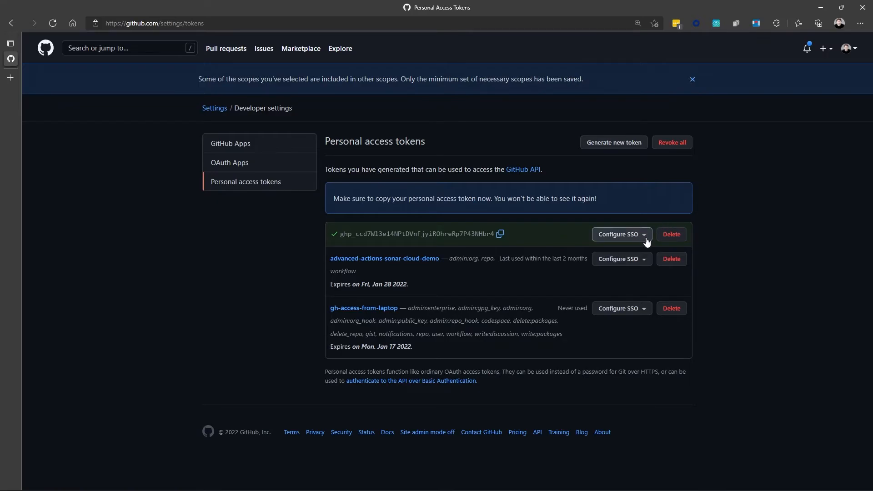
# Step: Authorize YouTube Token's SSO for the github organization and continue through sign-on
pyautogui.click(617, 234)
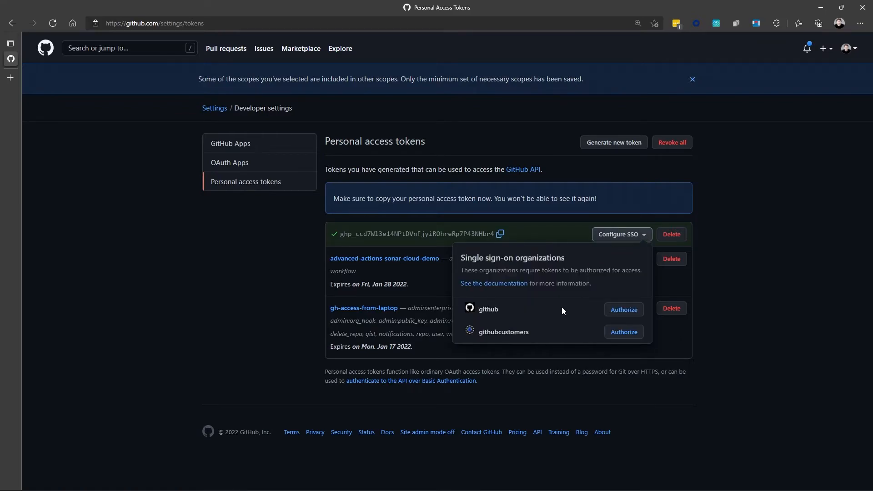
pyautogui.moveTo(555, 314)
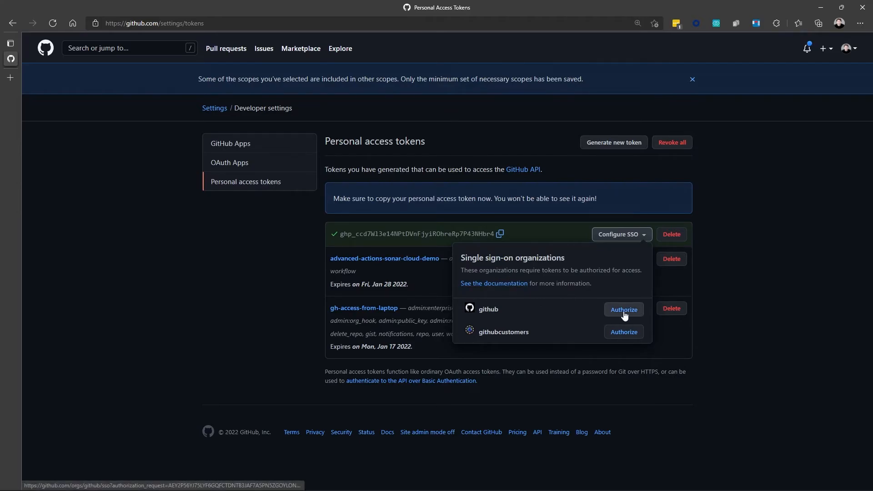
pyautogui.click(623, 309)
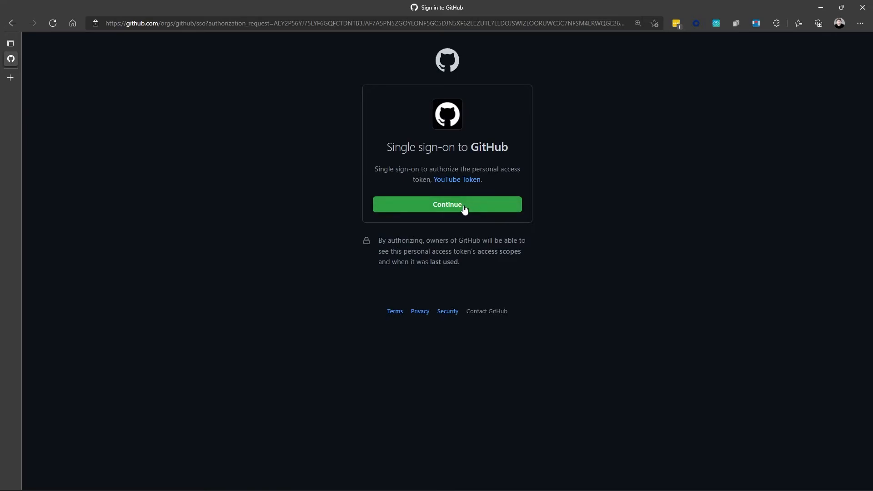
pyautogui.click(447, 204)
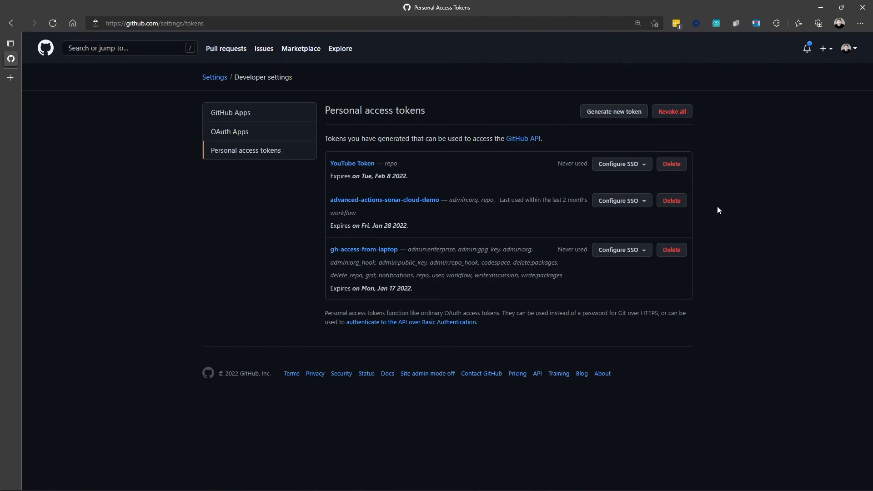
pyautogui.moveTo(467, 174)
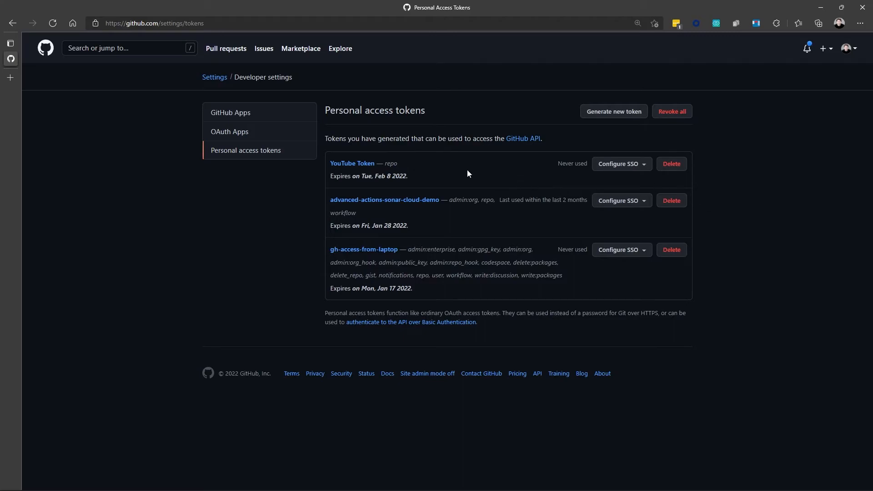
pyautogui.moveTo(390, 163)
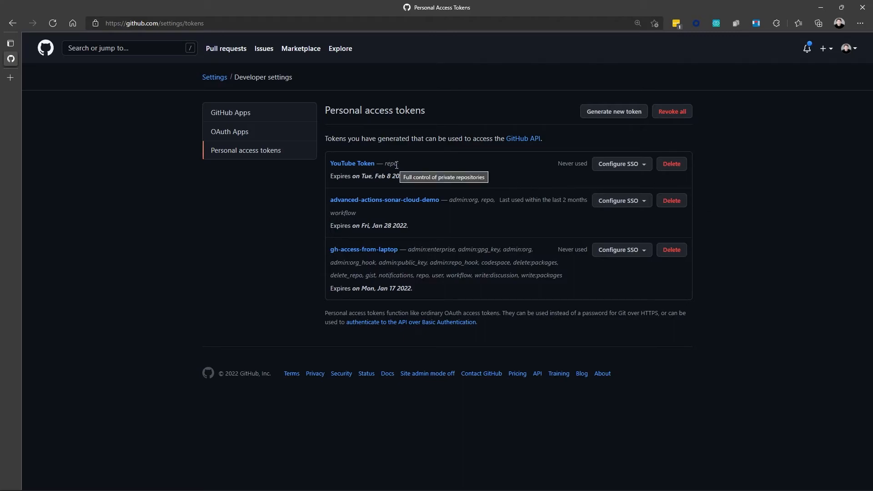
pyautogui.moveTo(369, 187)
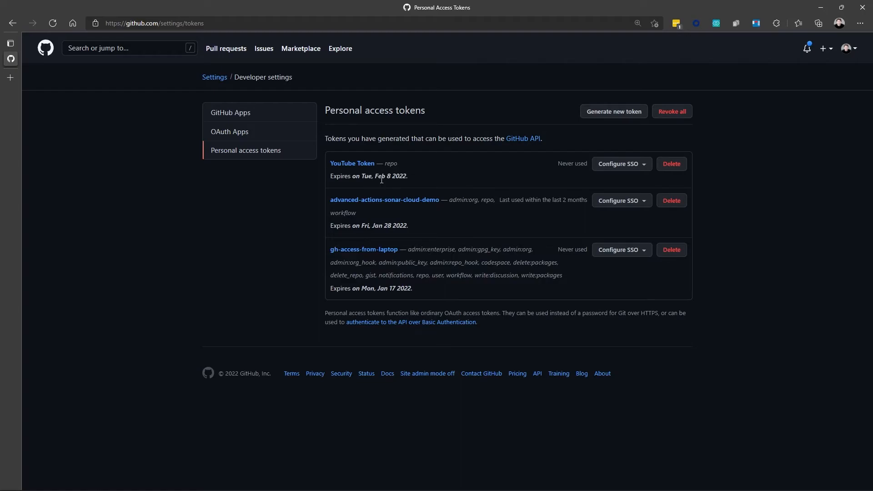
pyautogui.click(617, 164)
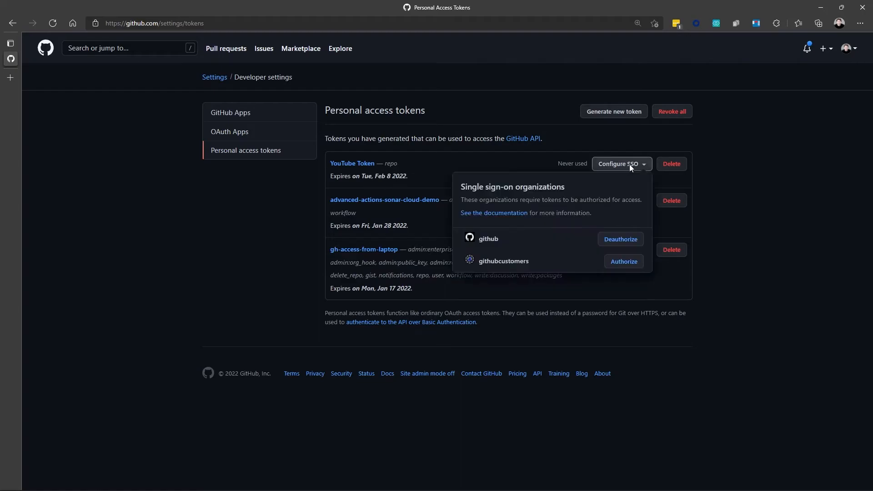
pyautogui.moveTo(505, 242)
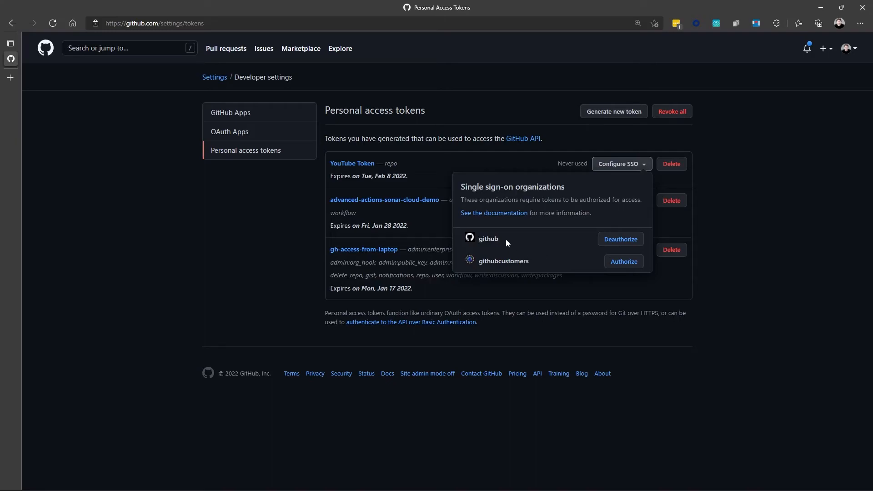
pyautogui.moveTo(568, 241)
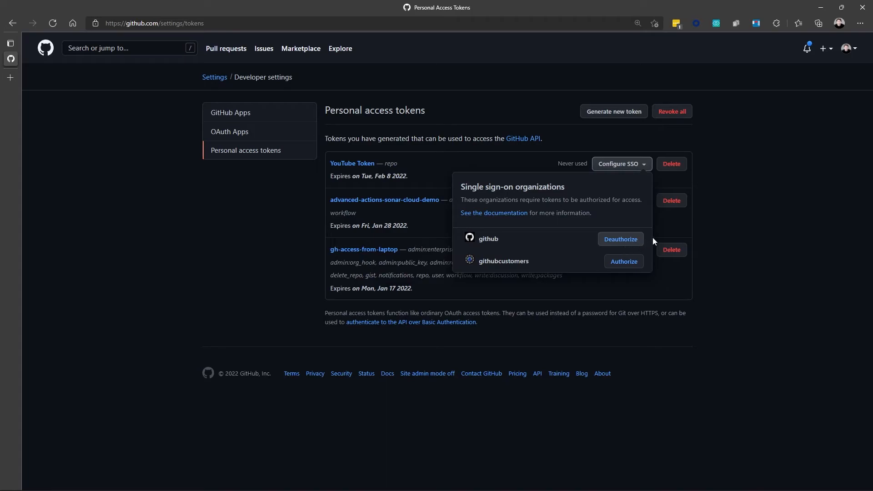
pyautogui.click(462, 177)
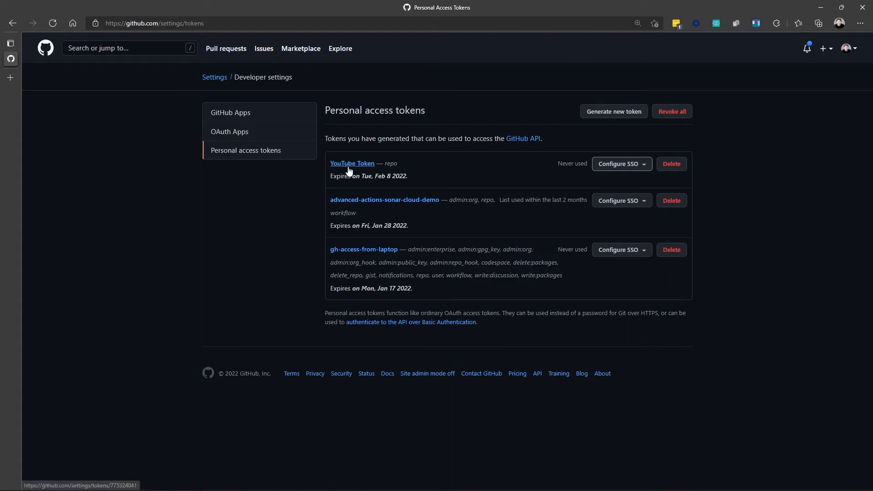
# Step: Edit YouTube Token to add the workflow scope and save the updated token
pyautogui.click(352, 163)
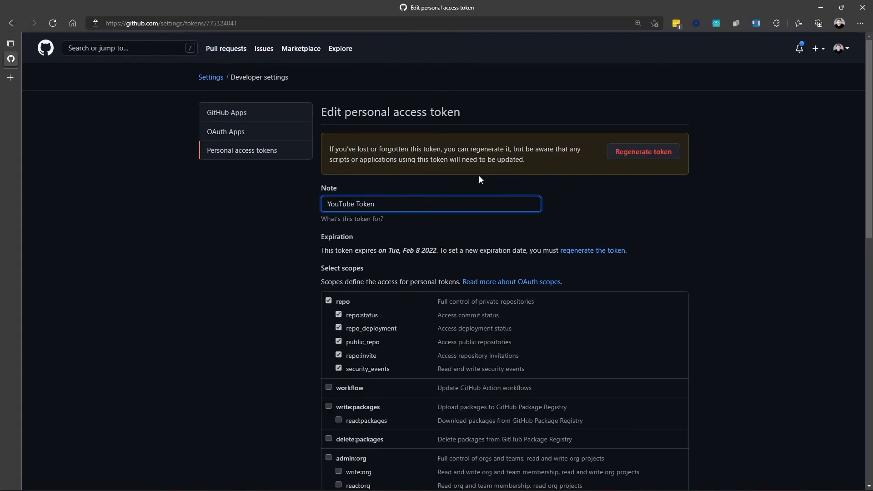
pyautogui.moveTo(584, 161)
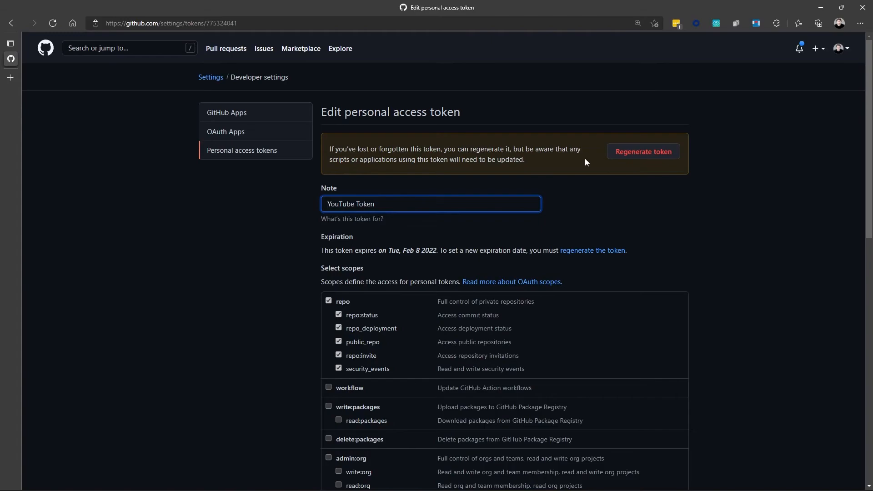
pyautogui.moveTo(643, 151)
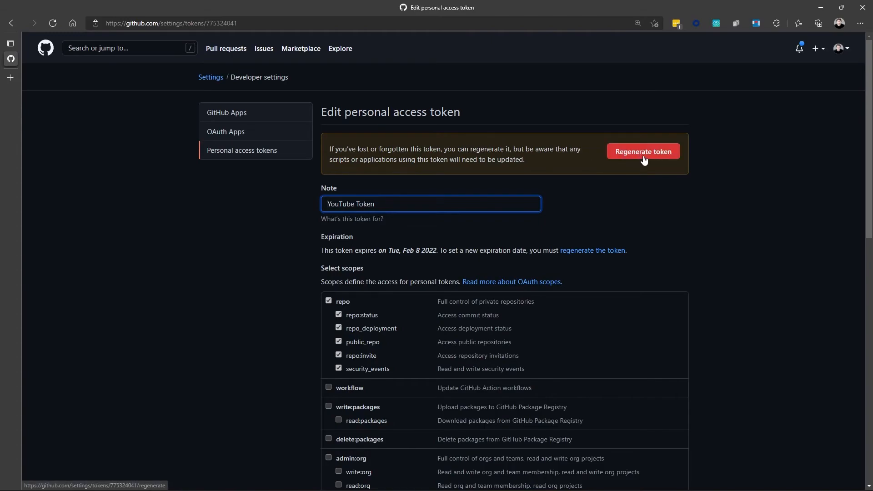
pyautogui.scroll(-3)
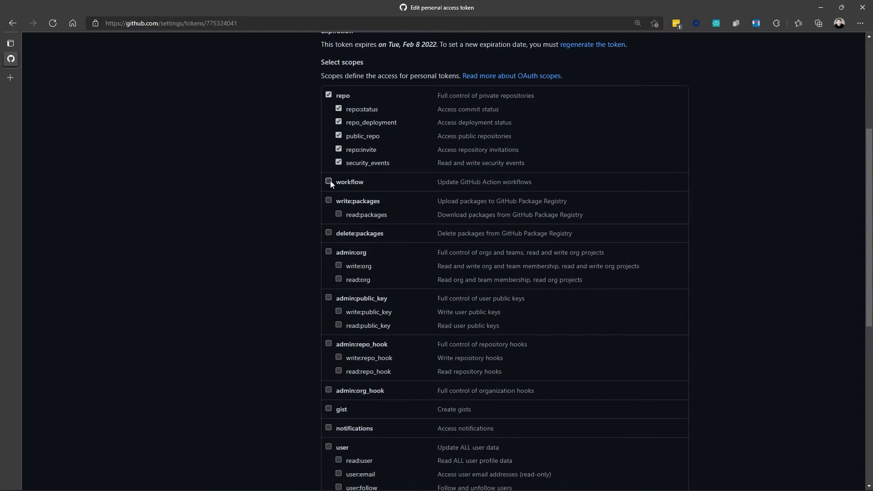
pyautogui.click(328, 181)
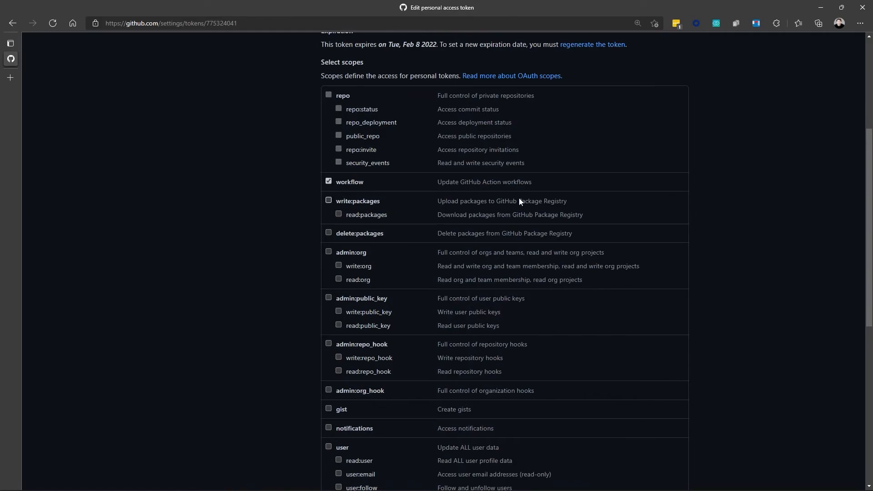
pyautogui.scroll(-3)
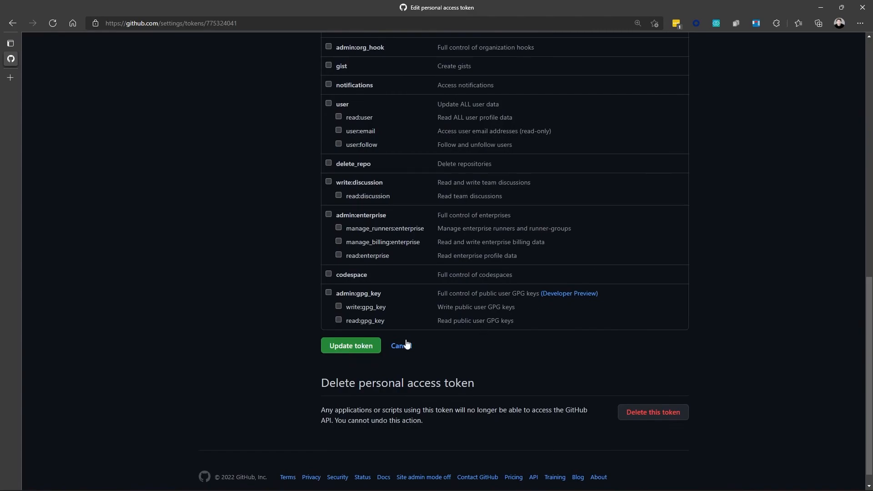
pyautogui.click(350, 345)
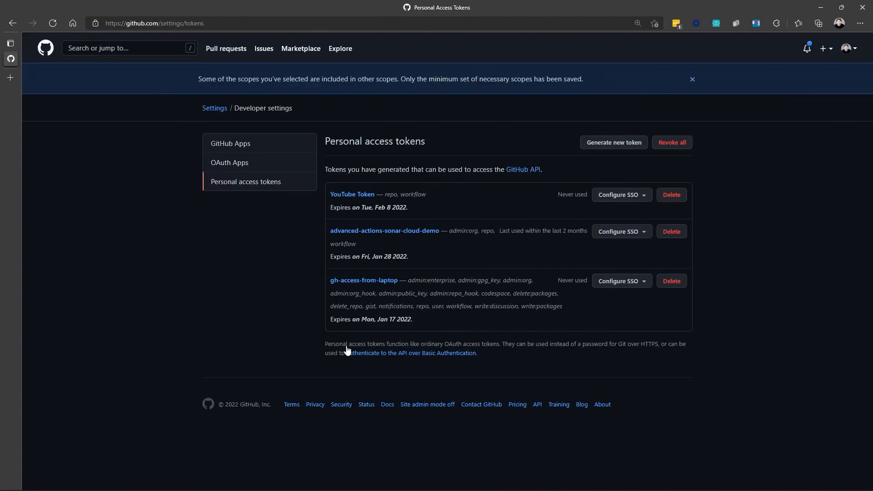
pyautogui.moveTo(759, 328)
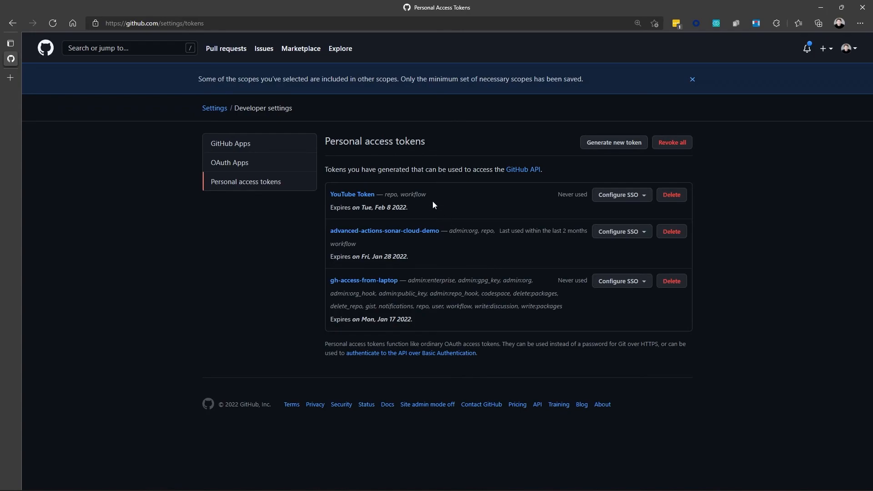
pyautogui.moveTo(523, 206)
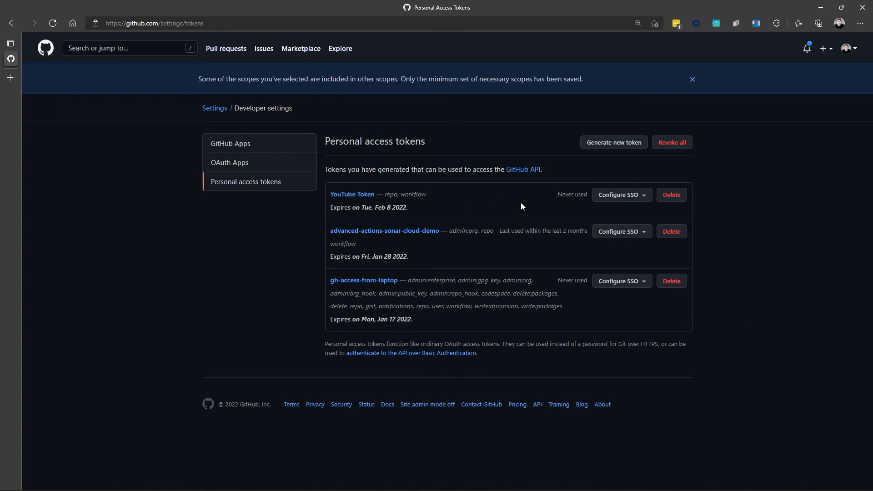
pyautogui.moveTo(618, 195)
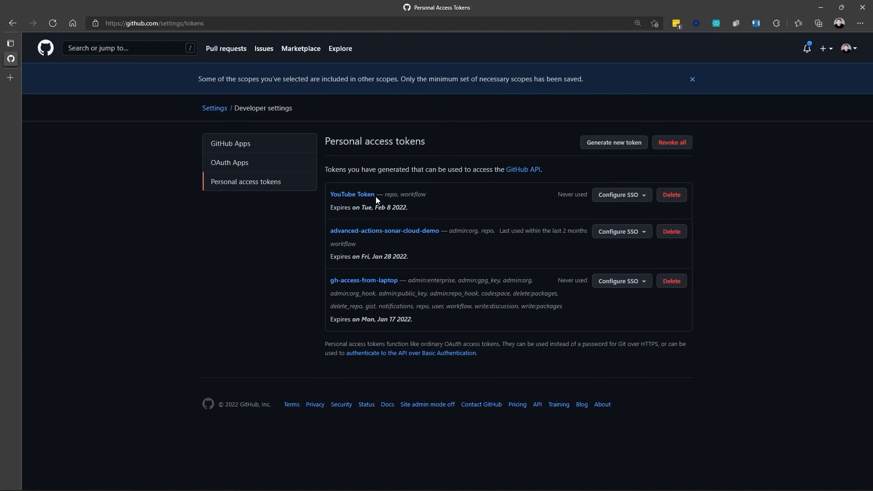
pyautogui.moveTo(433, 201)
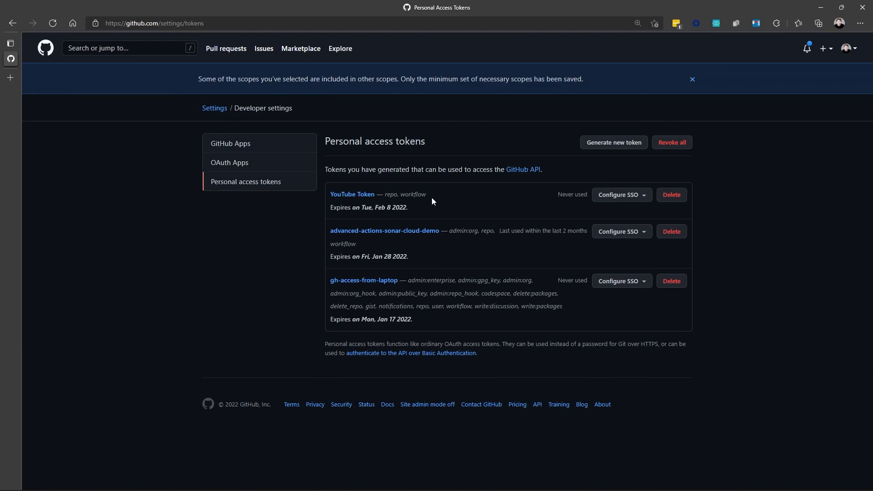
pyautogui.click(618, 195)
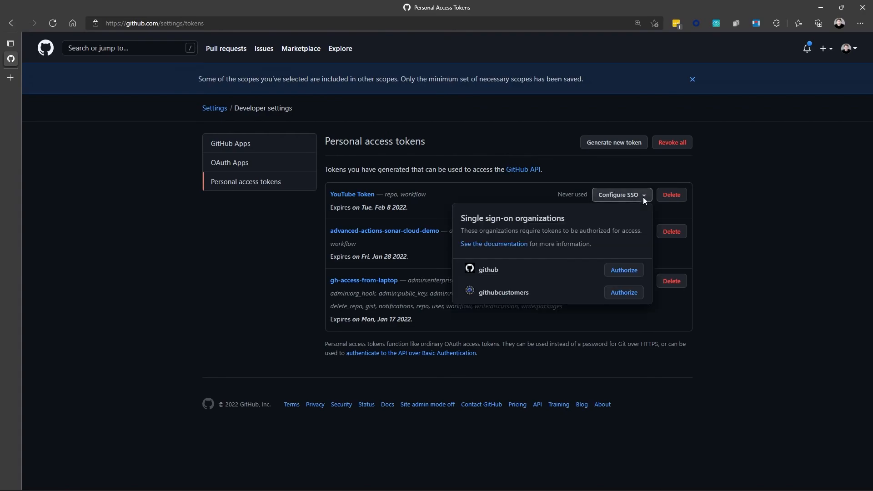
pyautogui.moveTo(573, 268)
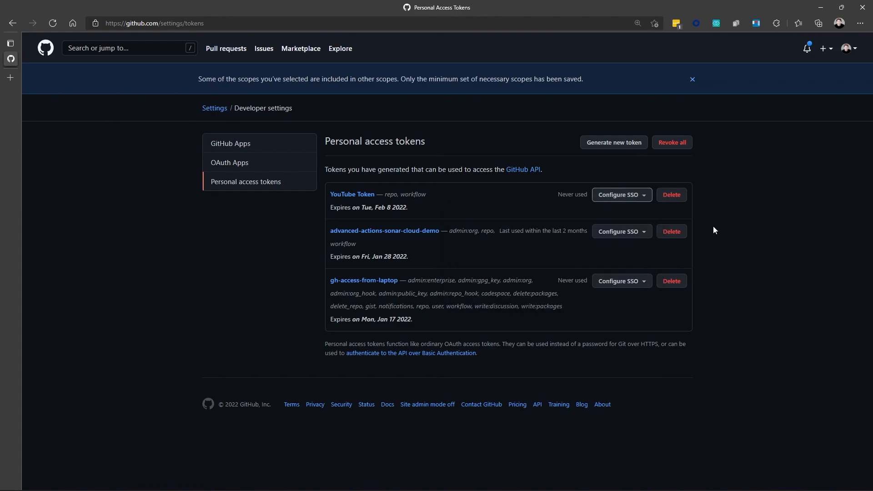
pyautogui.moveTo(724, 237)
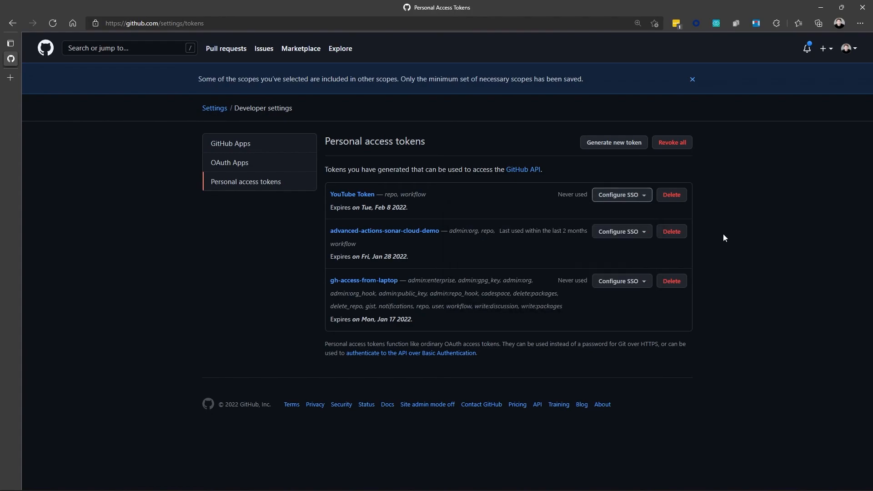